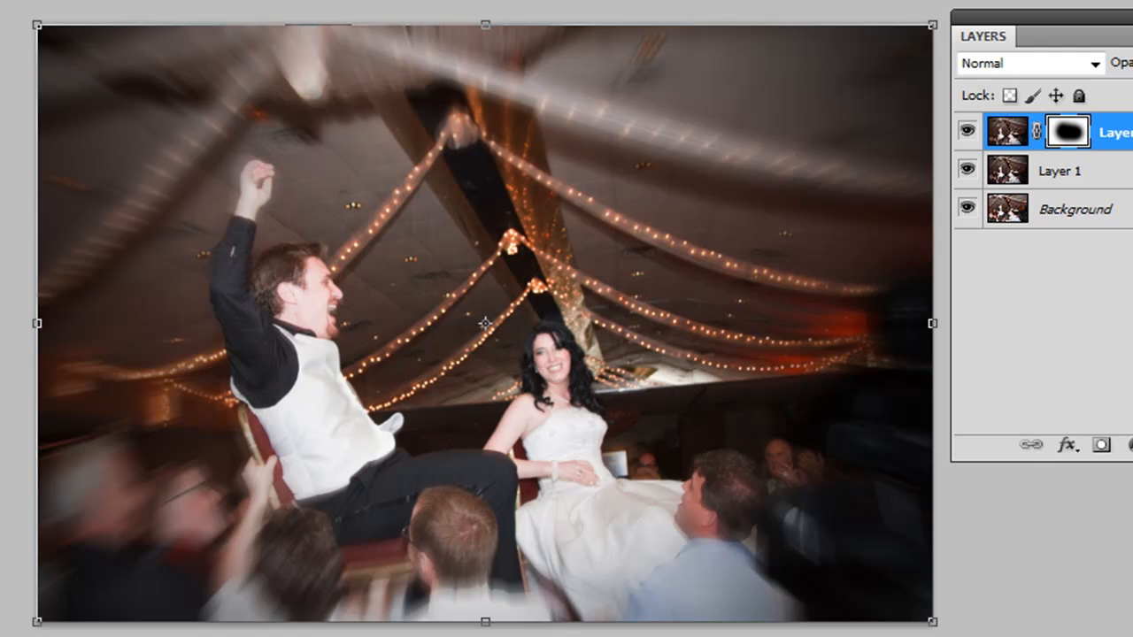
mouse_move(501, 272)
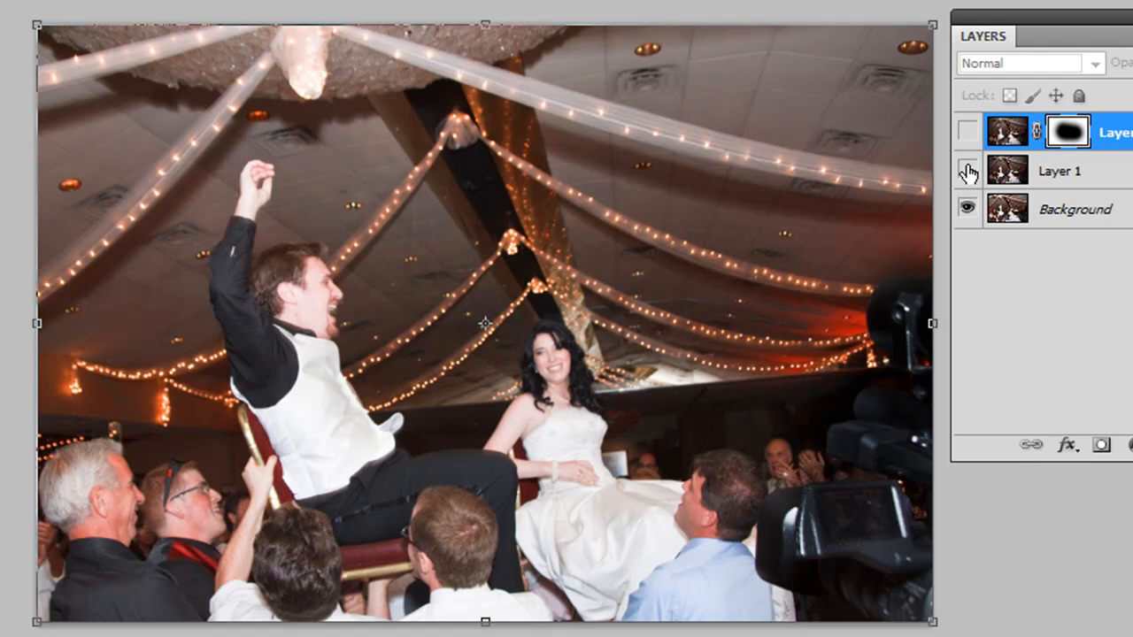
Toggle the blurred and duplicate layers' visibility to compare, then bring up the Filter menu.
left_click(968, 170)
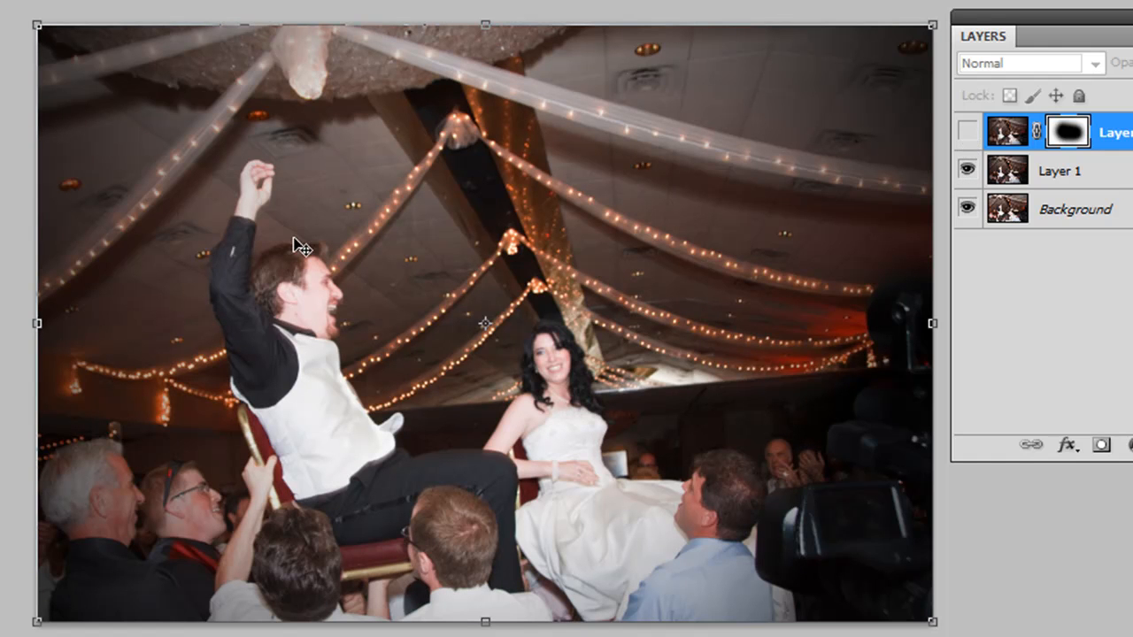
mouse_move(546, 308)
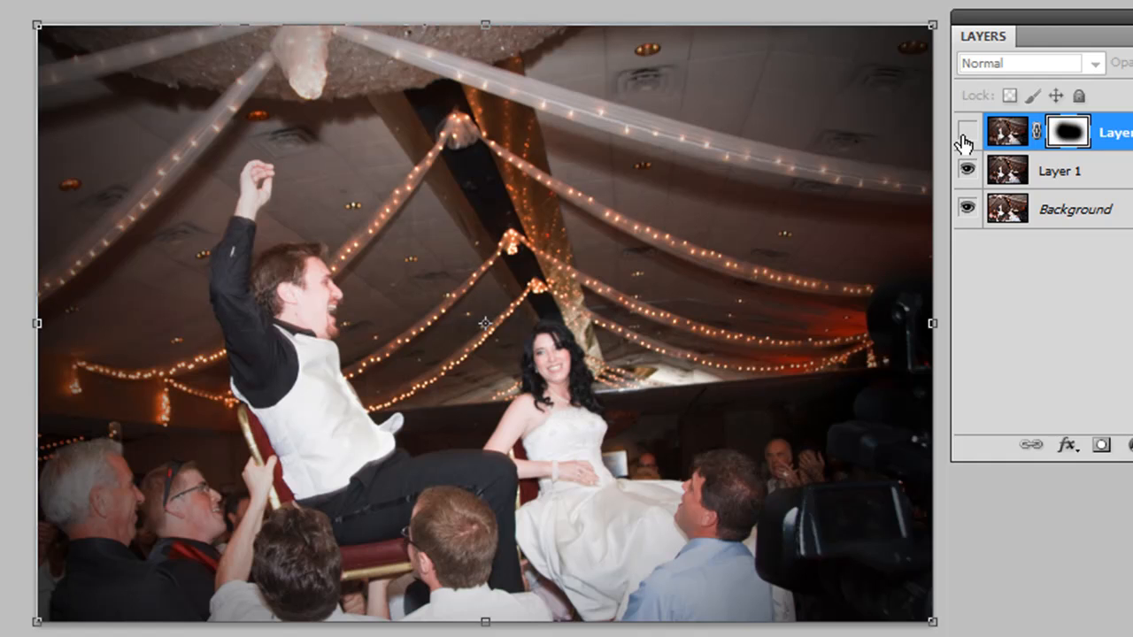
left_click(967, 133)
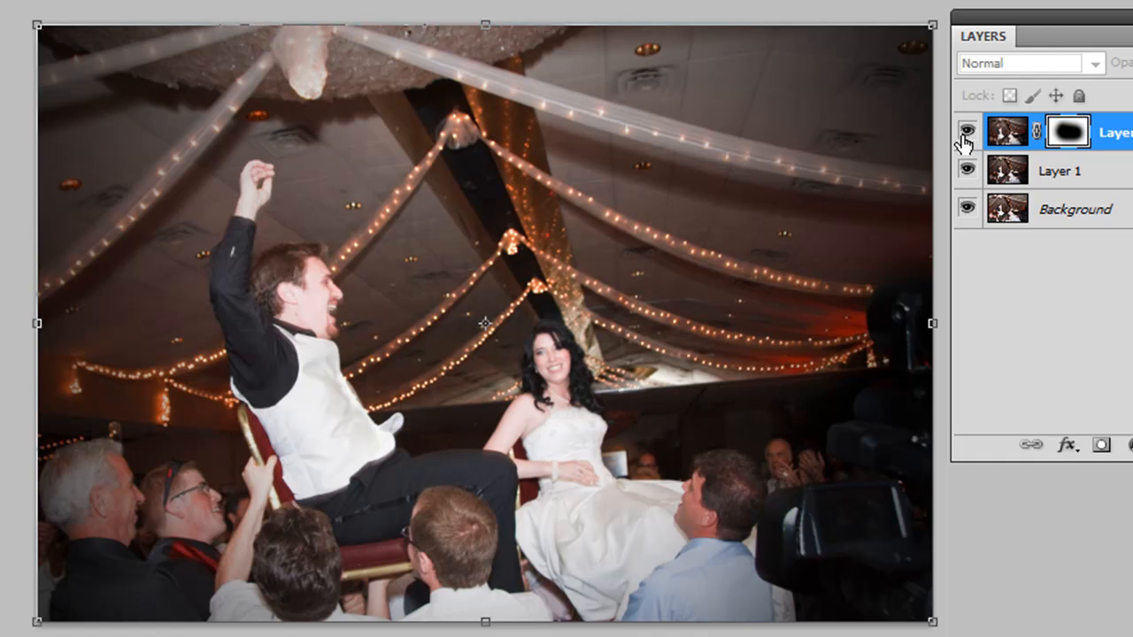
left_click(967, 131)
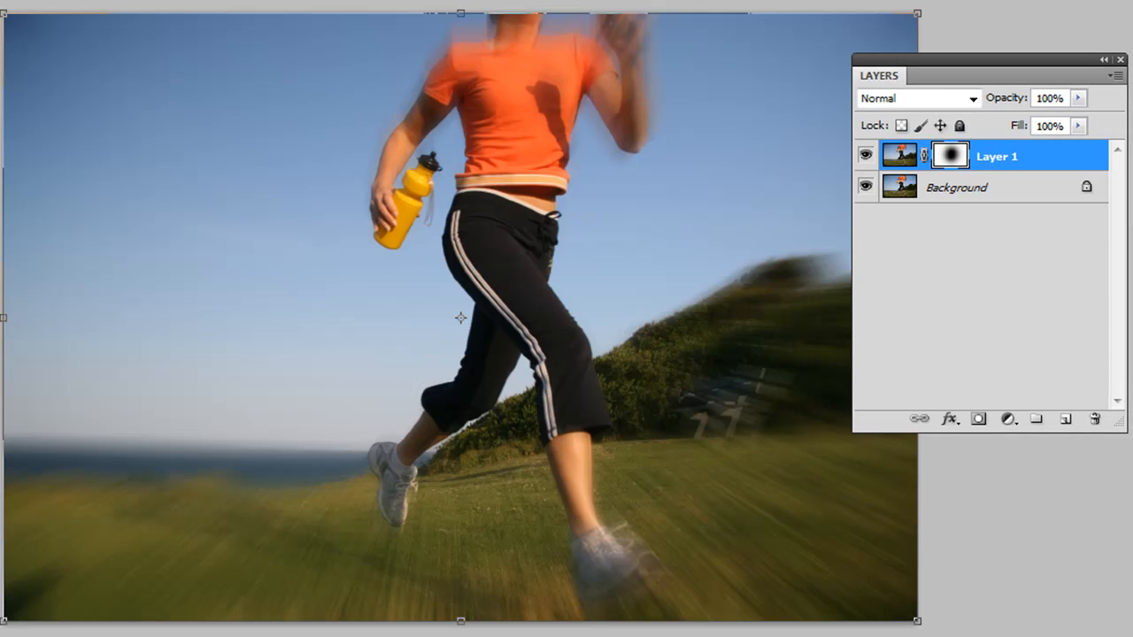
mouse_move(345, 268)
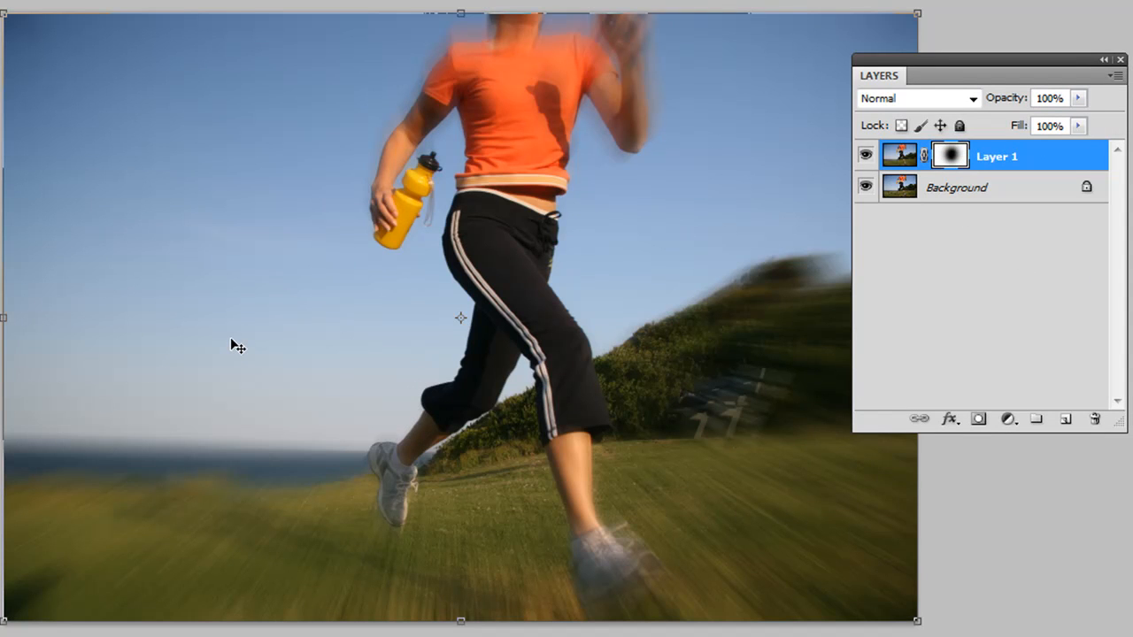
mouse_move(779, 285)
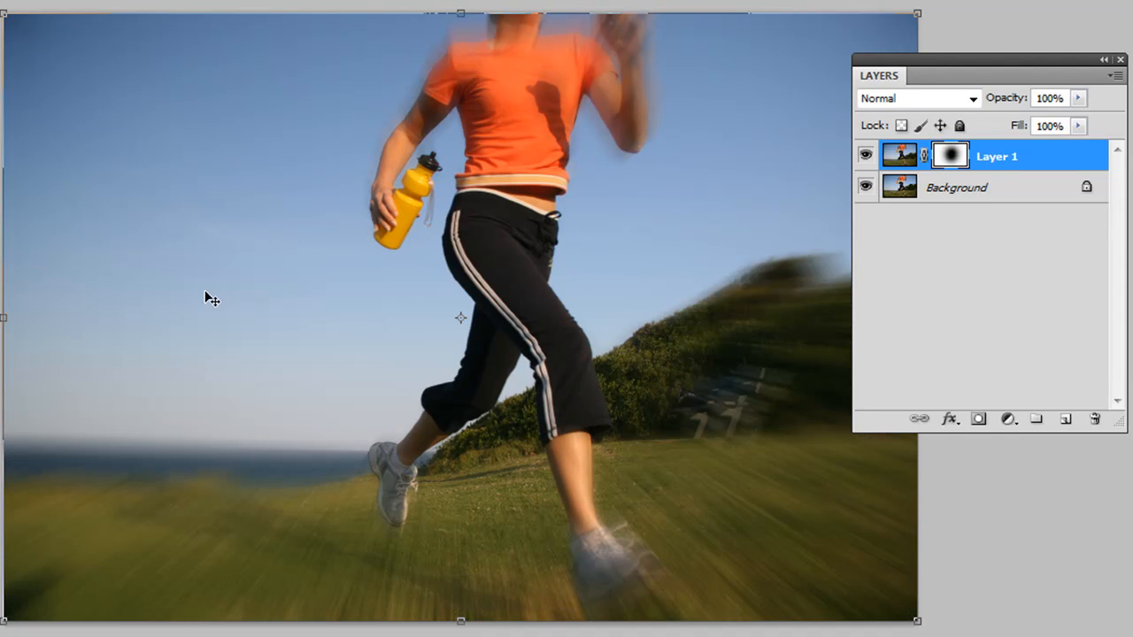
mouse_move(493, 338)
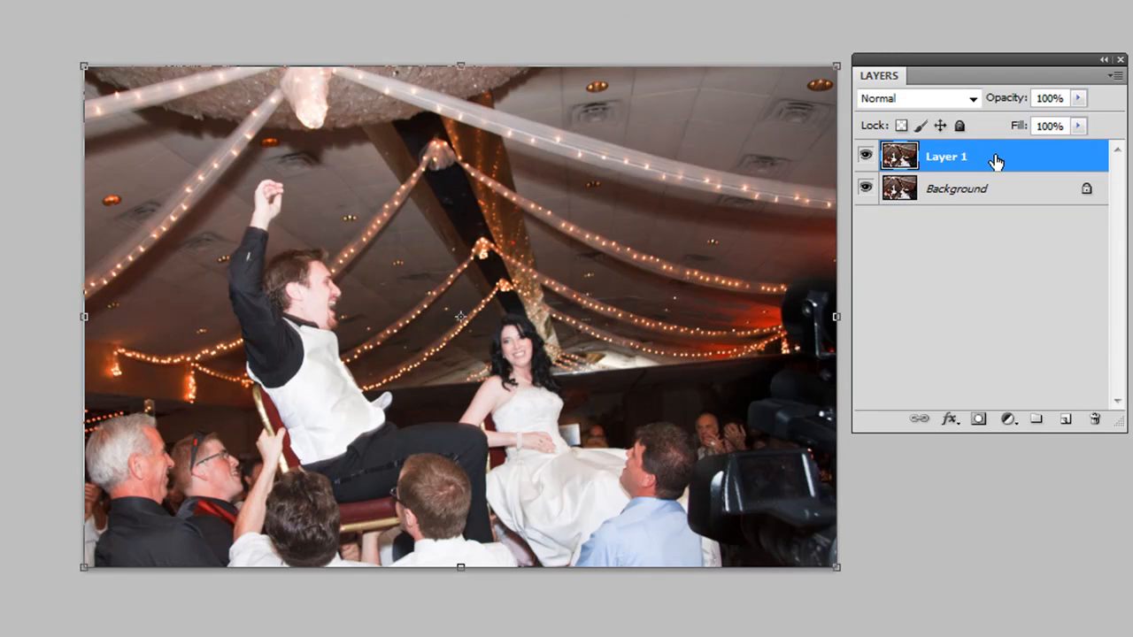
mouse_move(932, 195)
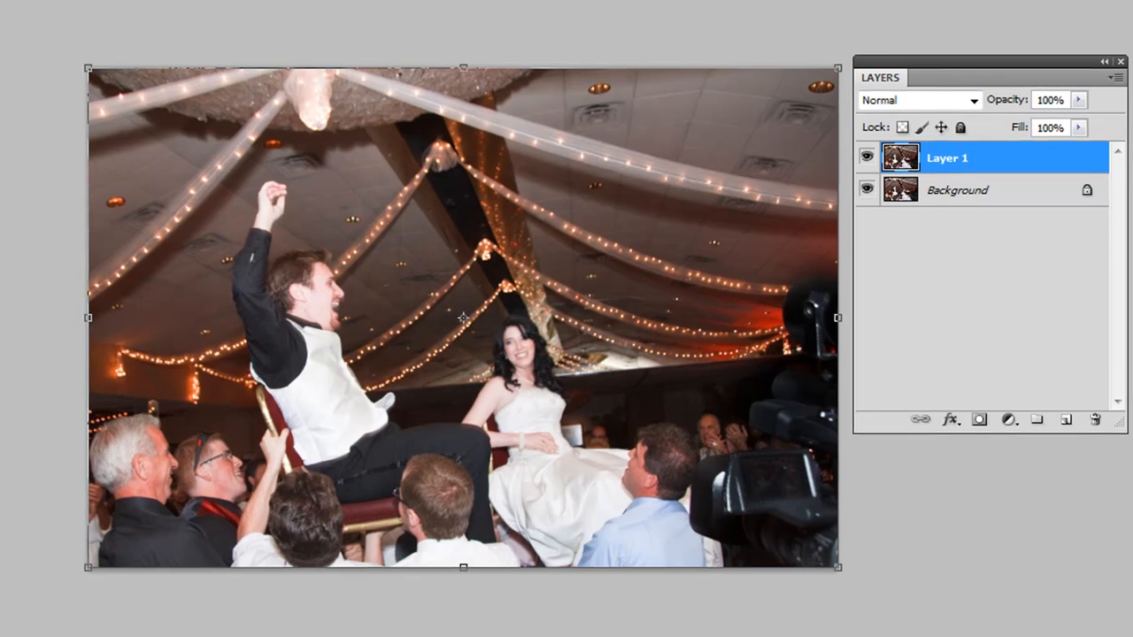
left_click(232, 9)
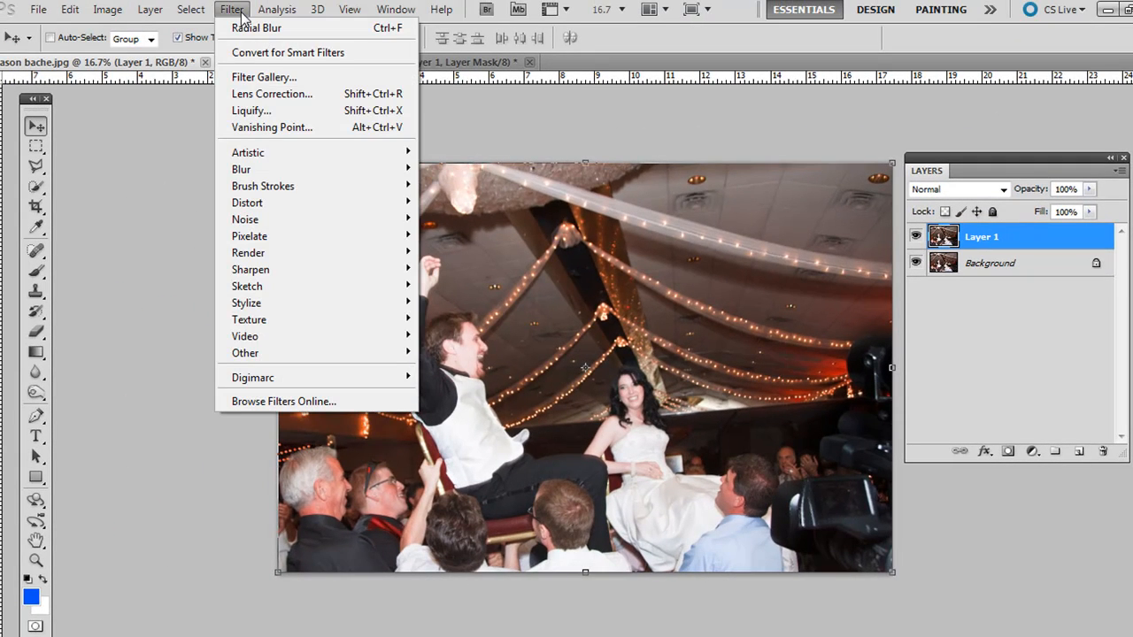
Apply a Lens Correction vignette to Layer 1 with amount -100 and midpoint +25.
left_click(272, 94)
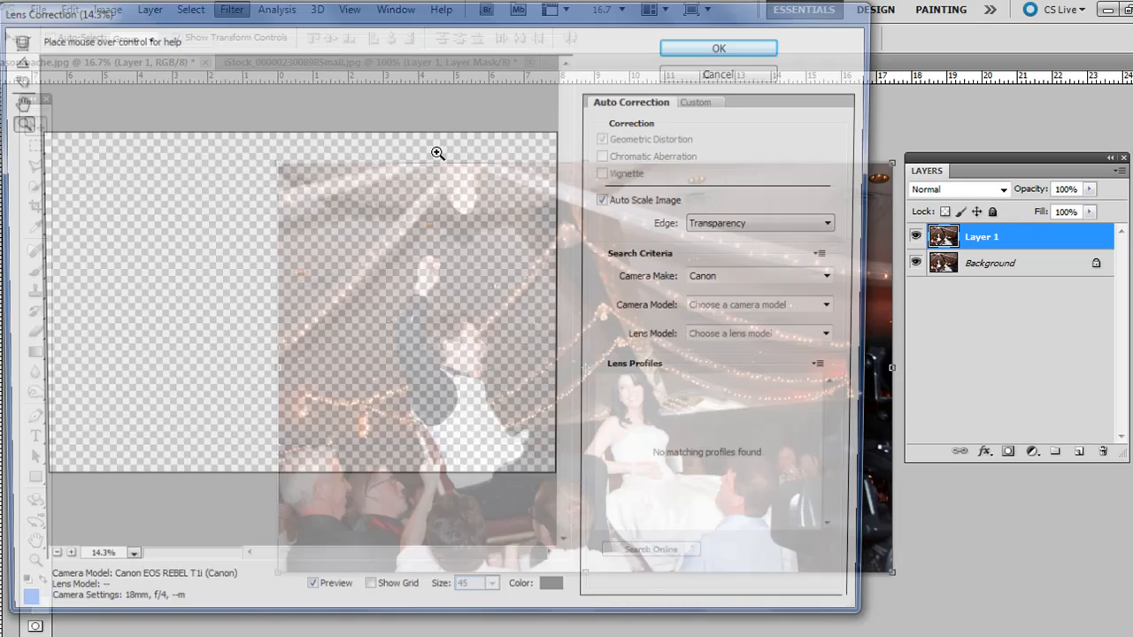
left_click(707, 99)
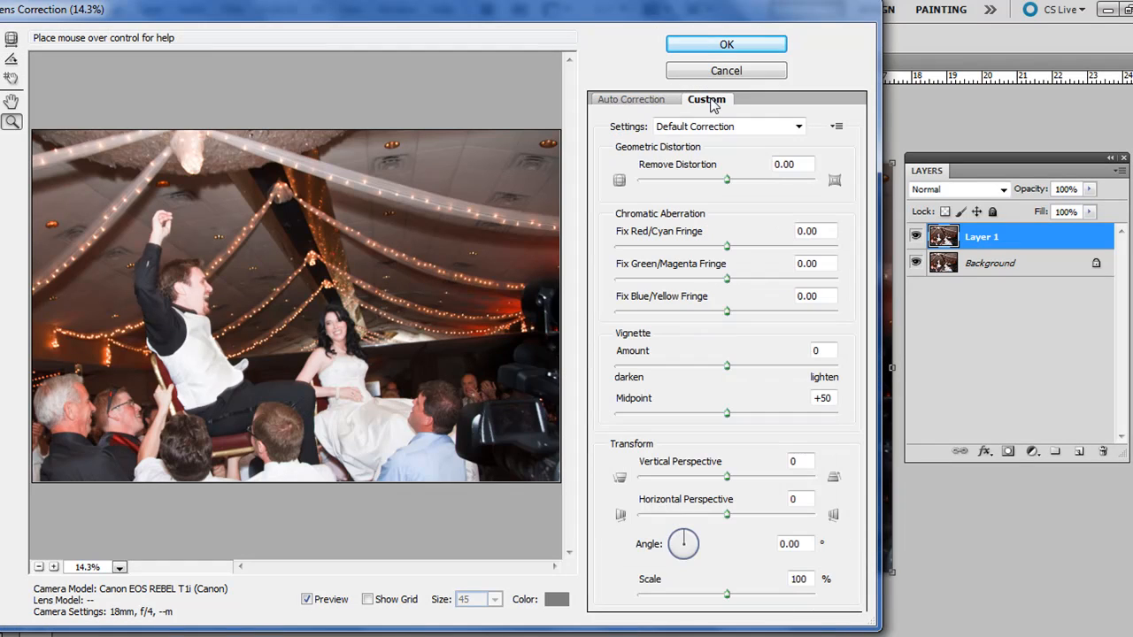
mouse_move(724, 369)
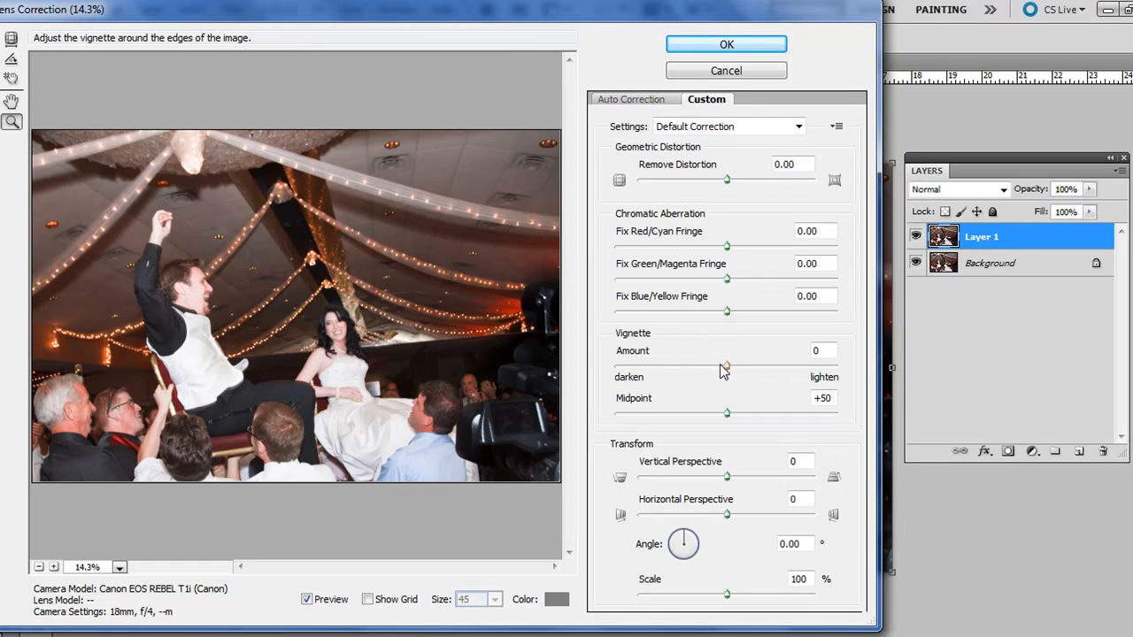
left_click_drag(726, 365, 685, 365)
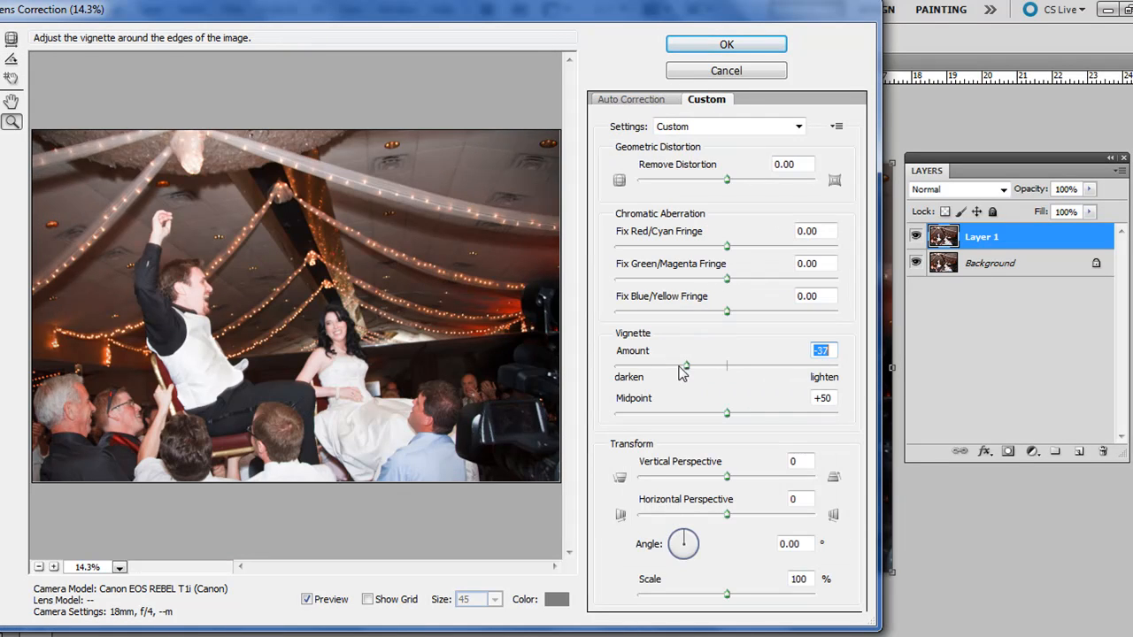
left_click_drag(685, 365, 616, 366)
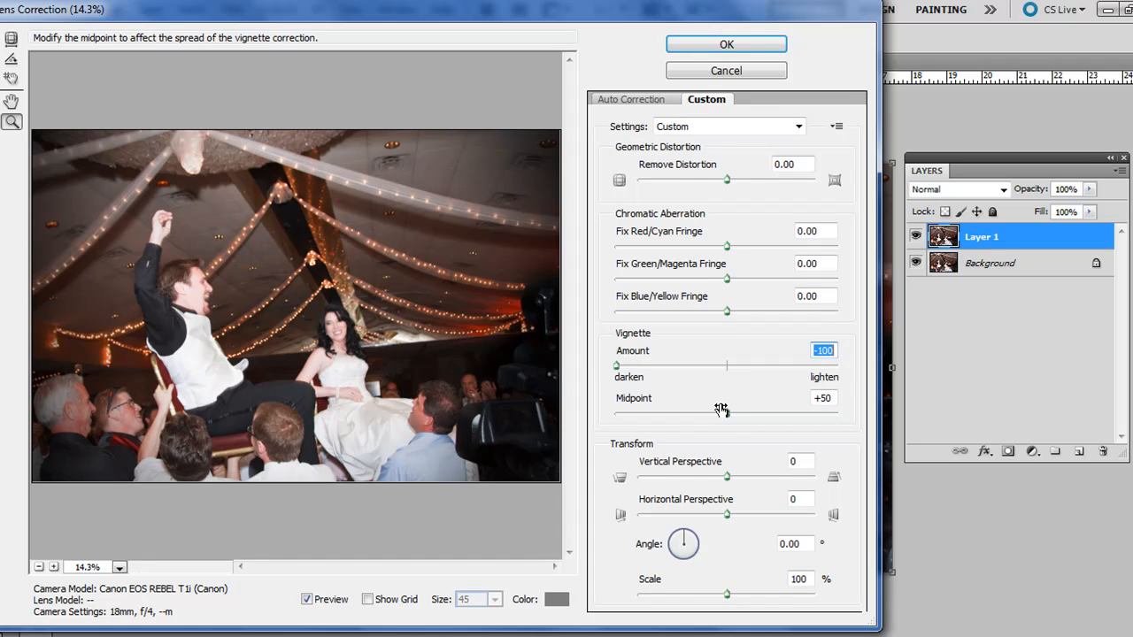
left_click_drag(726, 413, 701, 412)
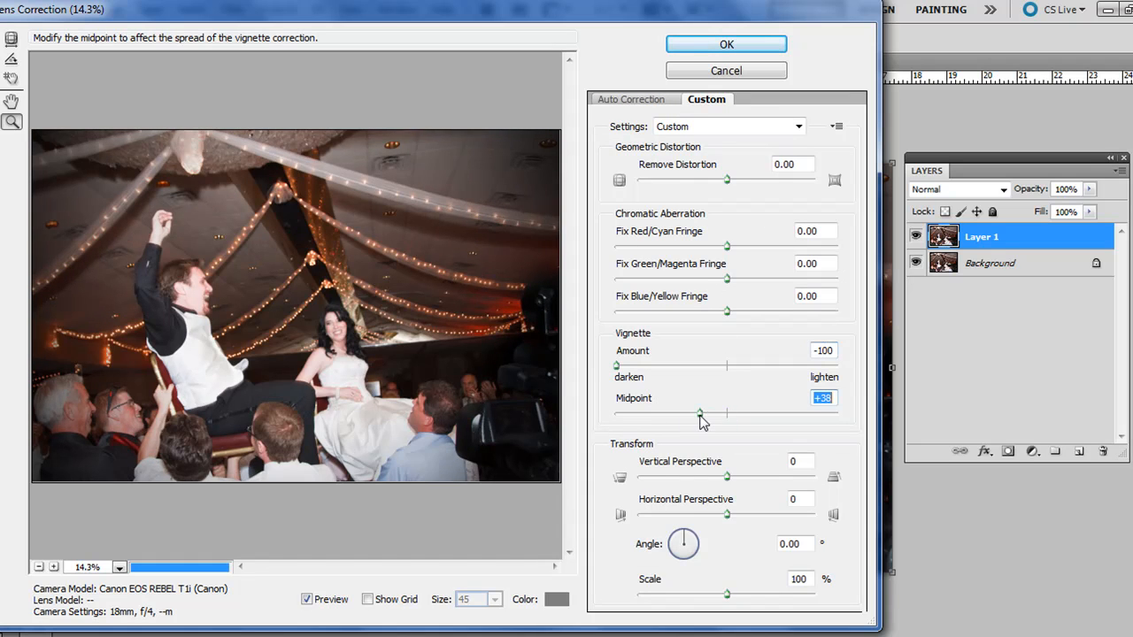
left_click_drag(700, 413, 677, 413)
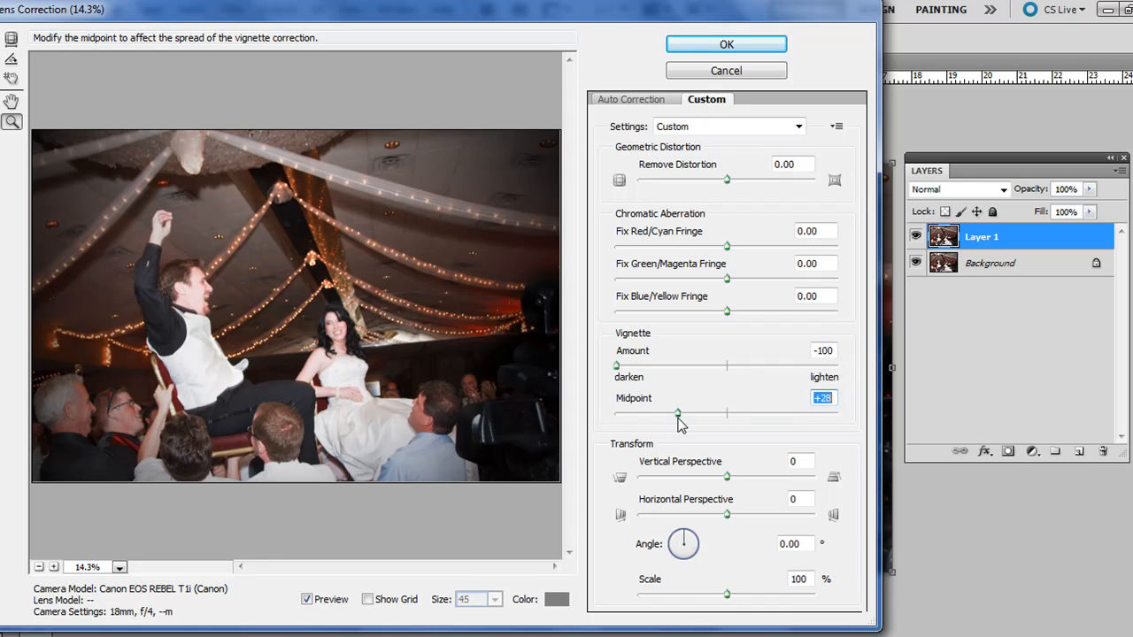
left_click_drag(677, 414, 671, 414)
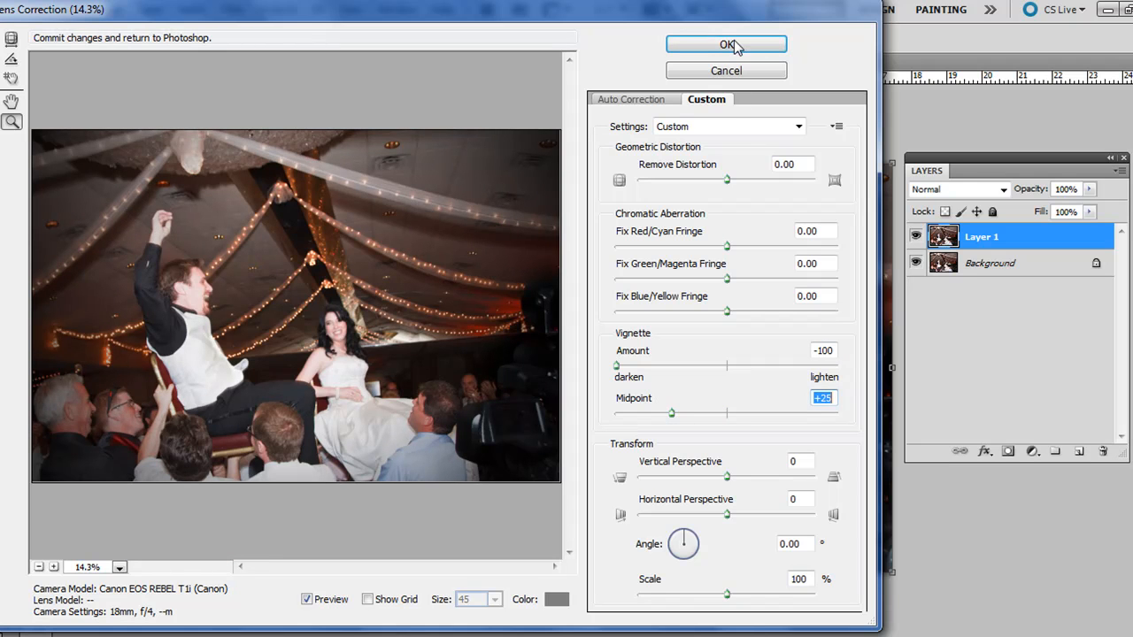
left_click(727, 44)
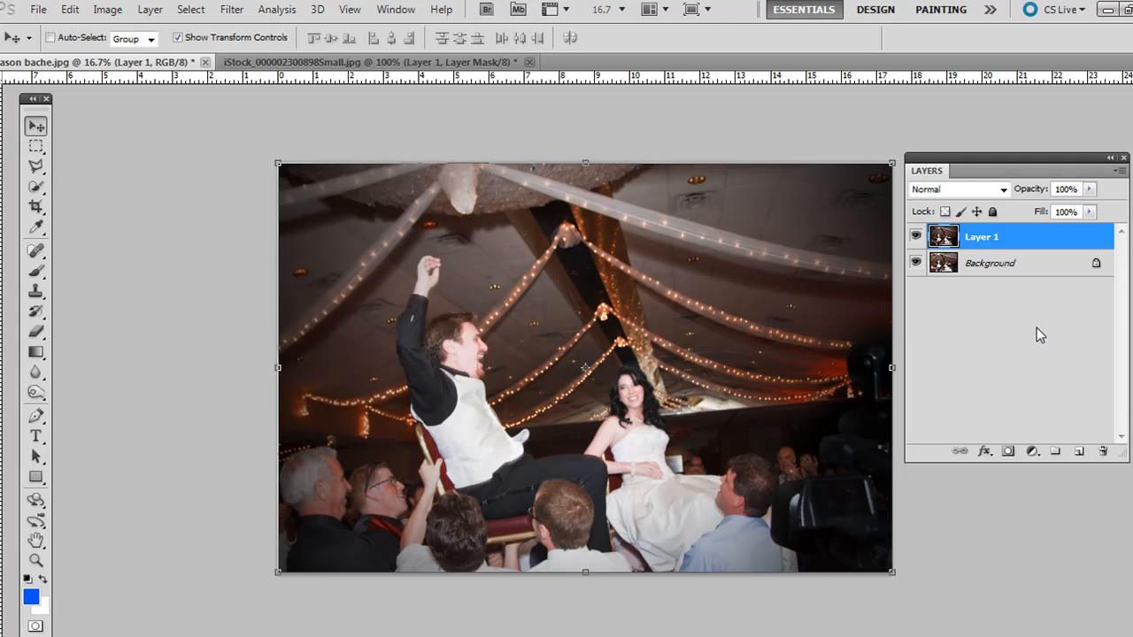
Duplicate the vignetted Layer 1 with Ctrl+J and bring up the Filter menu.
key("Ctrl+j")
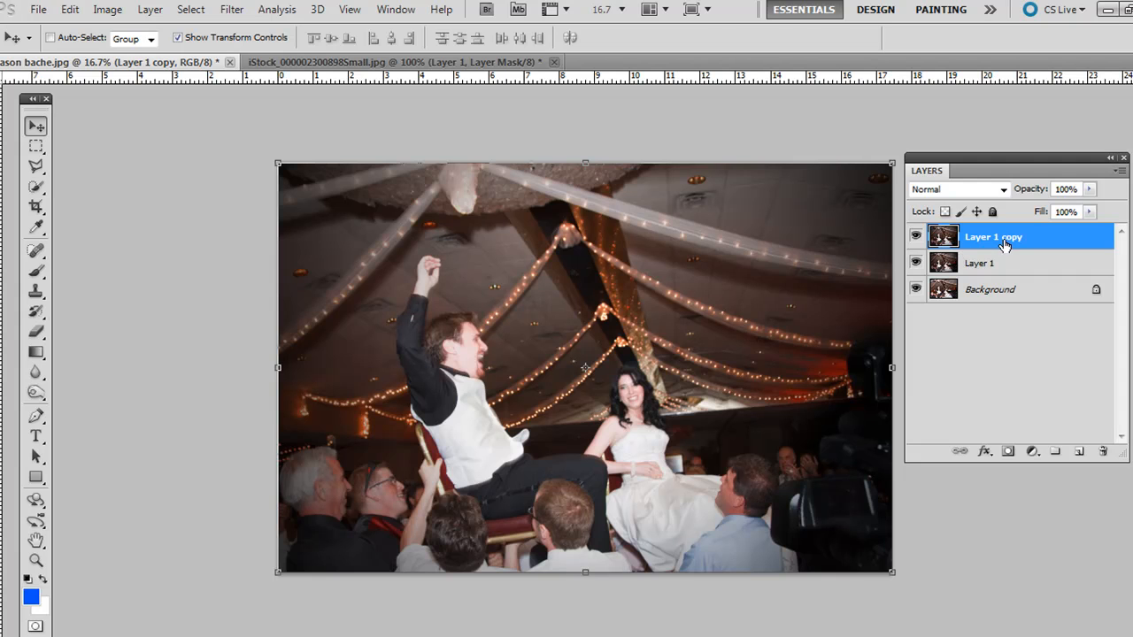
left_click(231, 10)
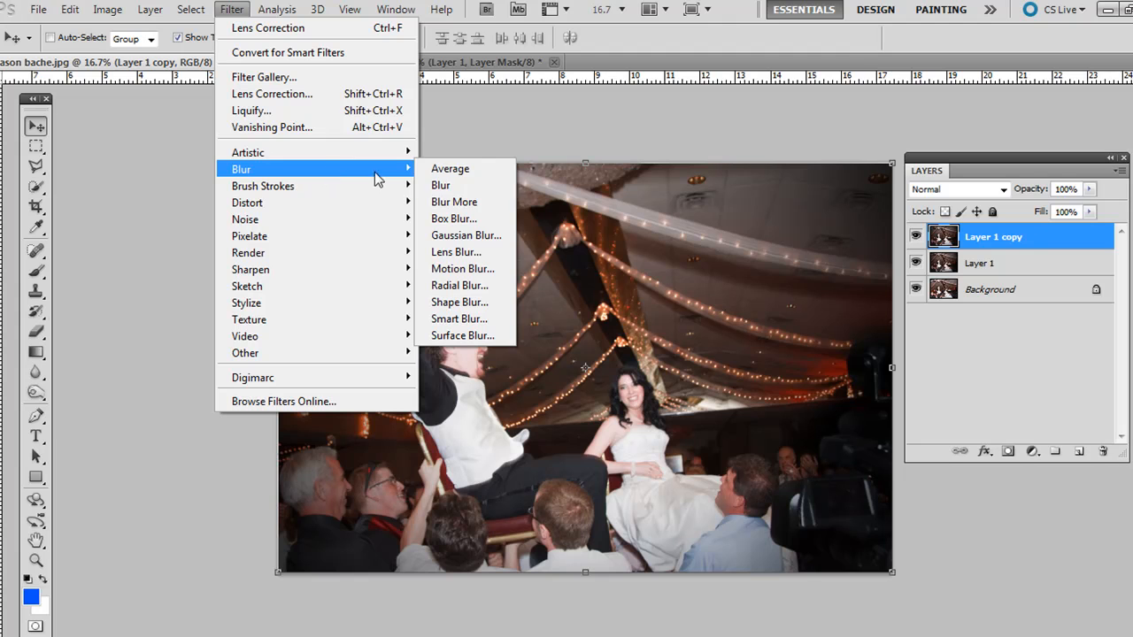
Apply Radial Blur to Layer 1 copy, previewing Spin, then using Zoom at amount 20.
left_click(462, 285)
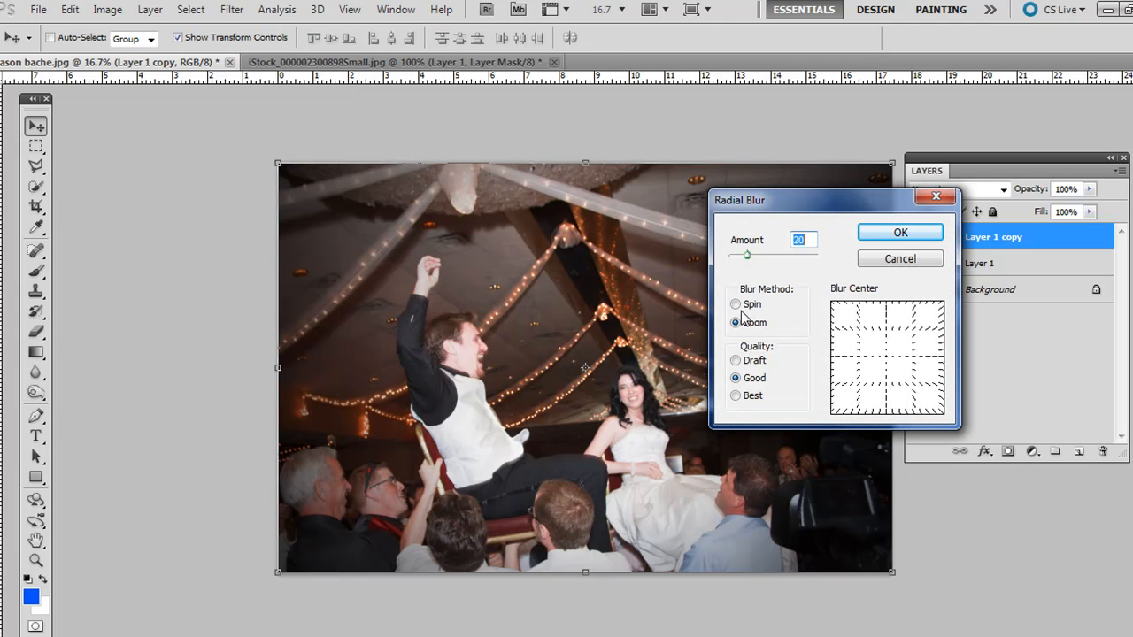
left_click(735, 304)
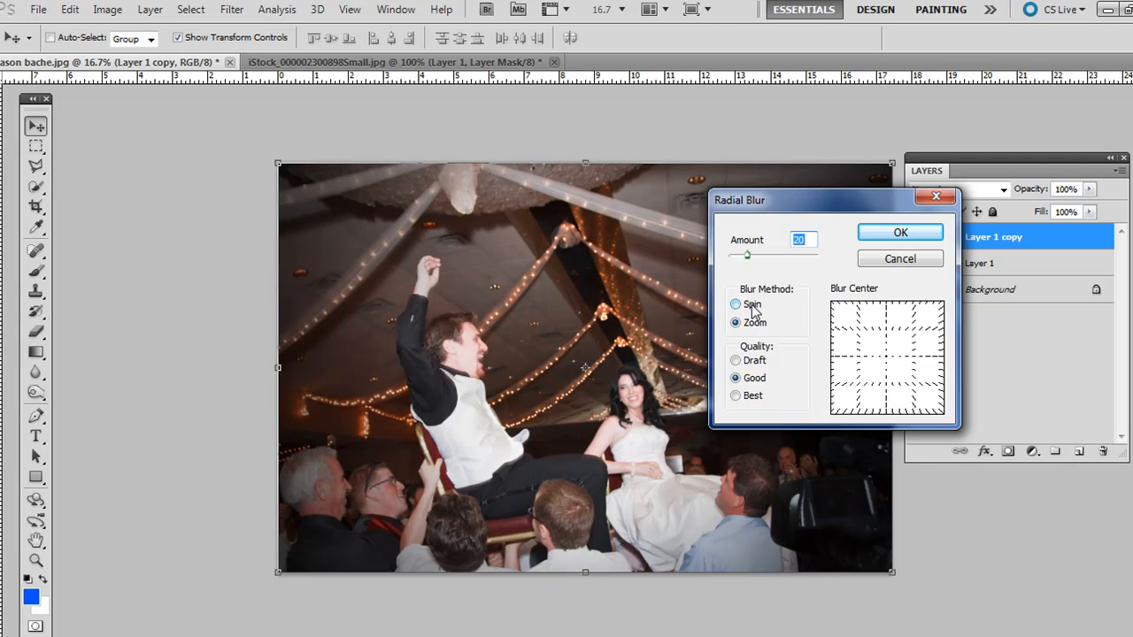
left_click(735, 323)
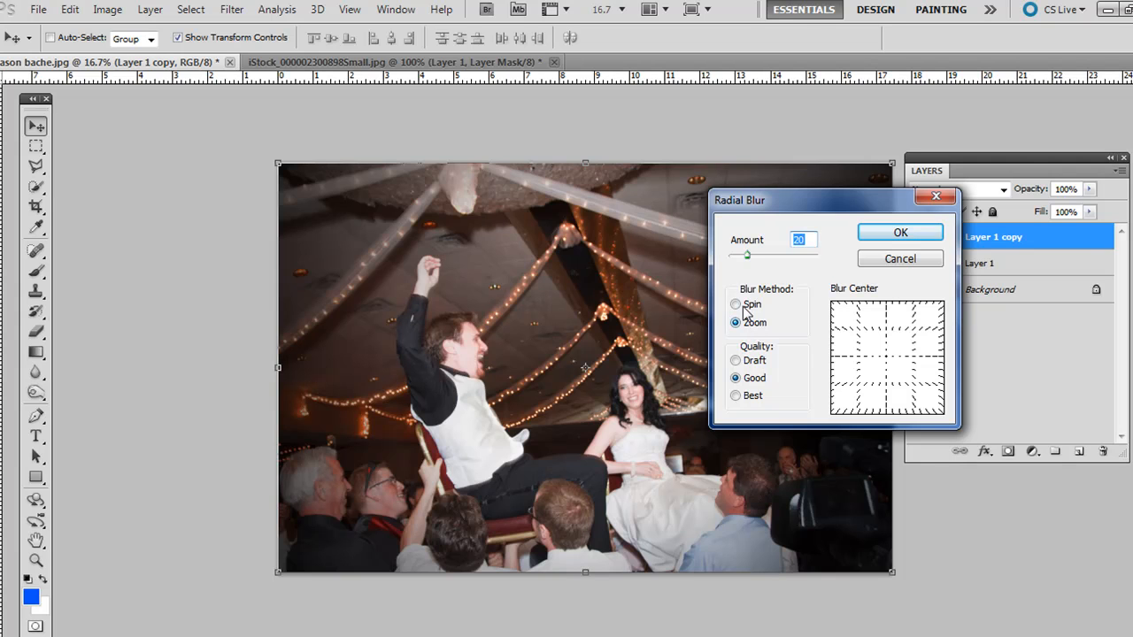
left_click(736, 303)
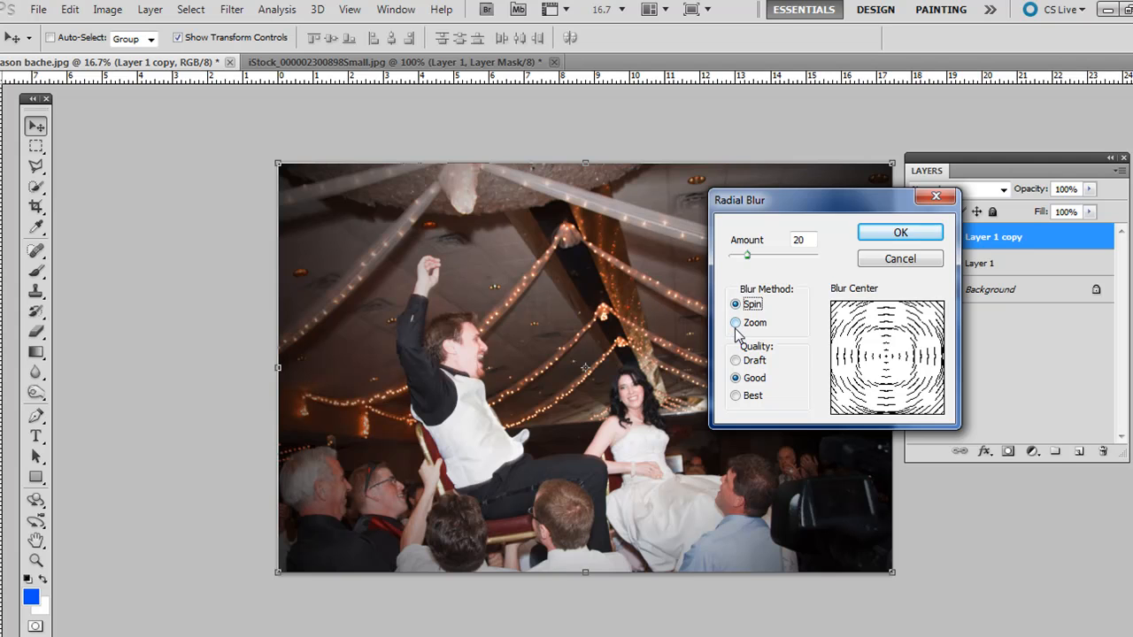
left_click(736, 322)
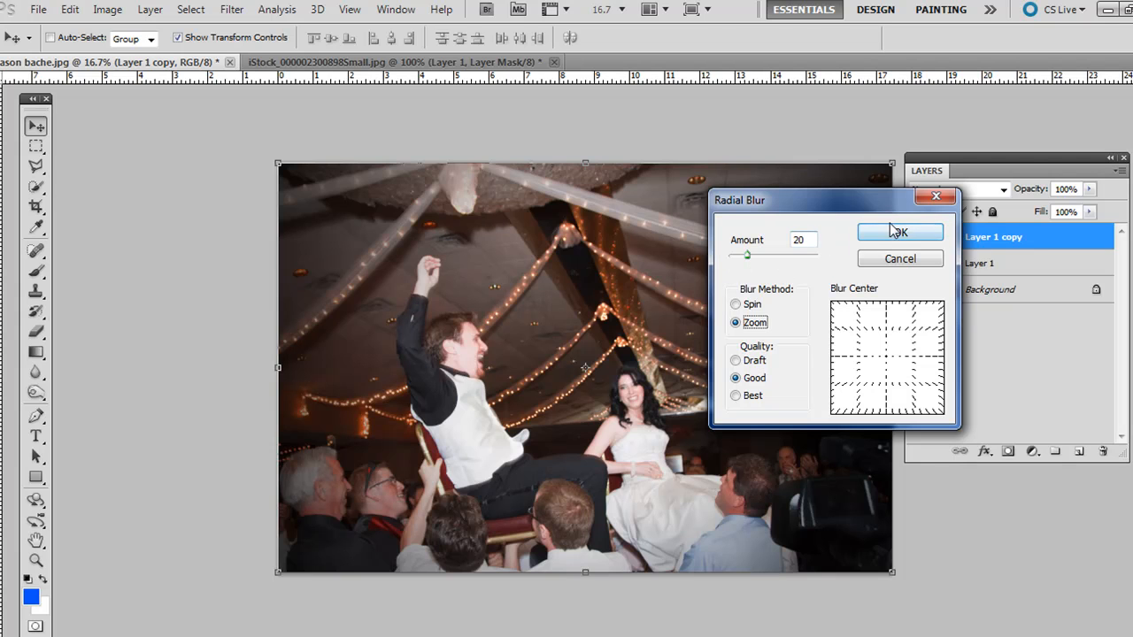
left_click(901, 232)
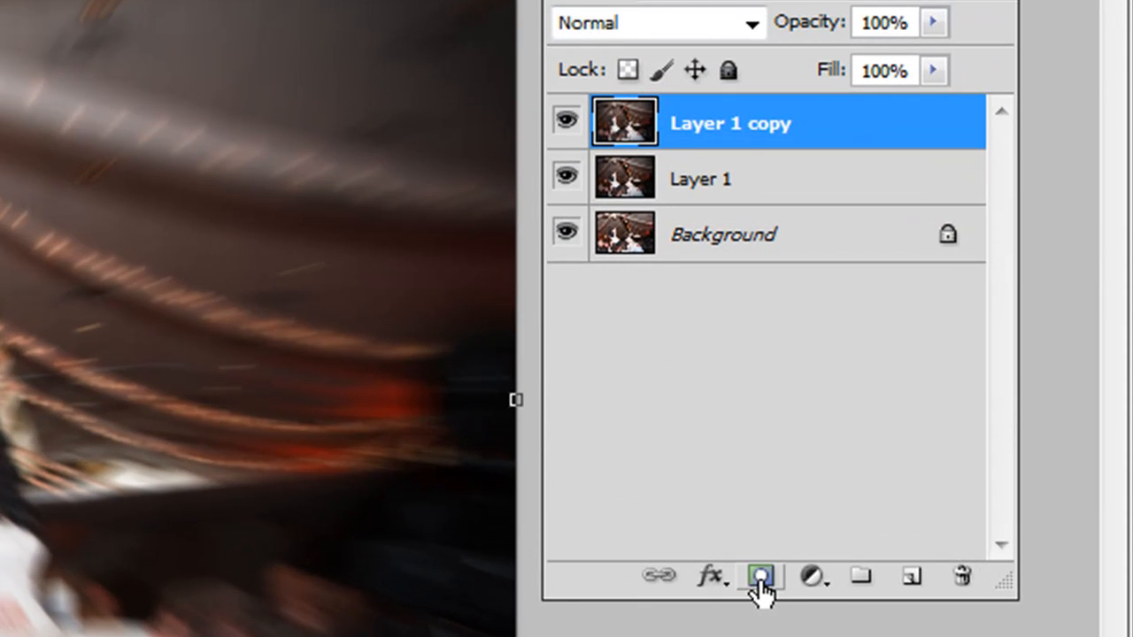
Add a layer mask and paint over the bride and groom with a soft black brush.
left_click(760, 578)
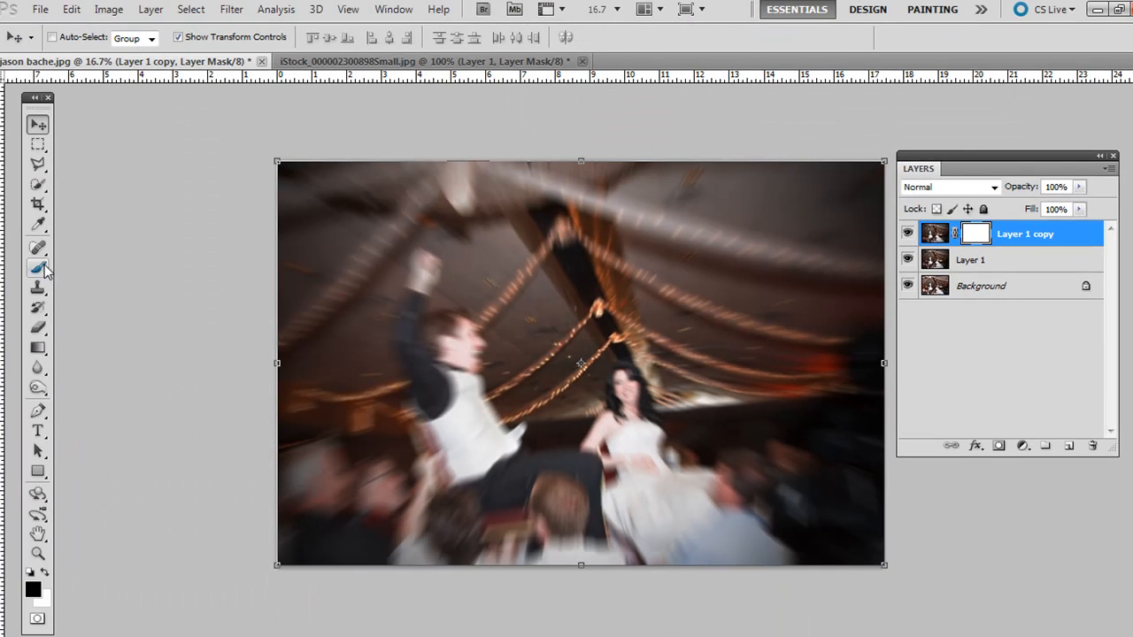
left_click(39, 267)
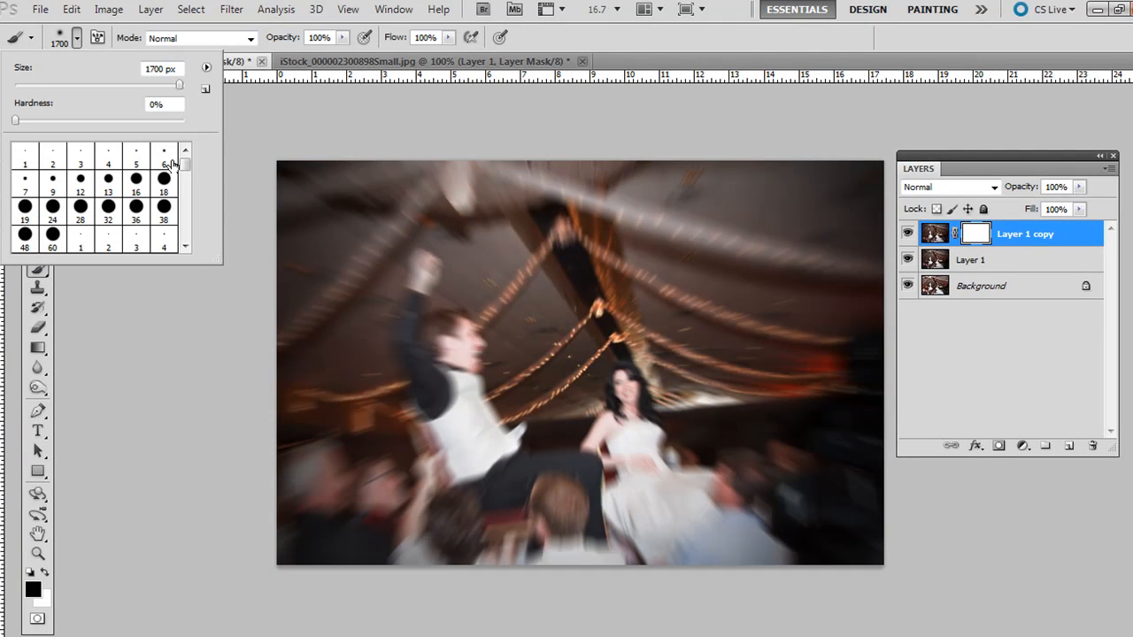
left_click(85, 40)
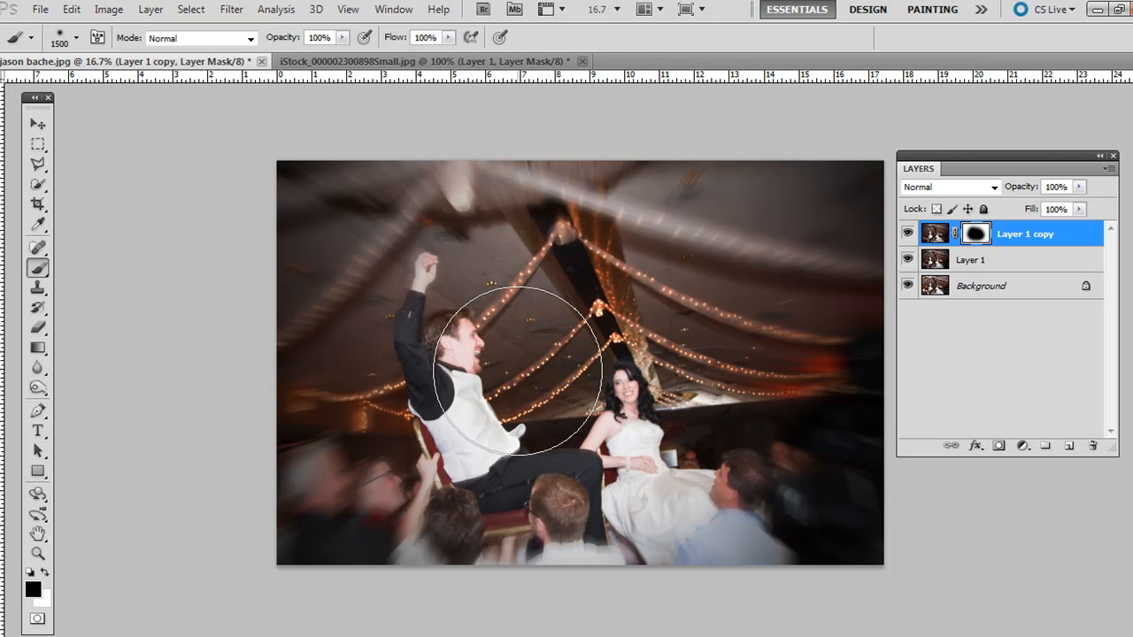
mouse_move(114, 503)
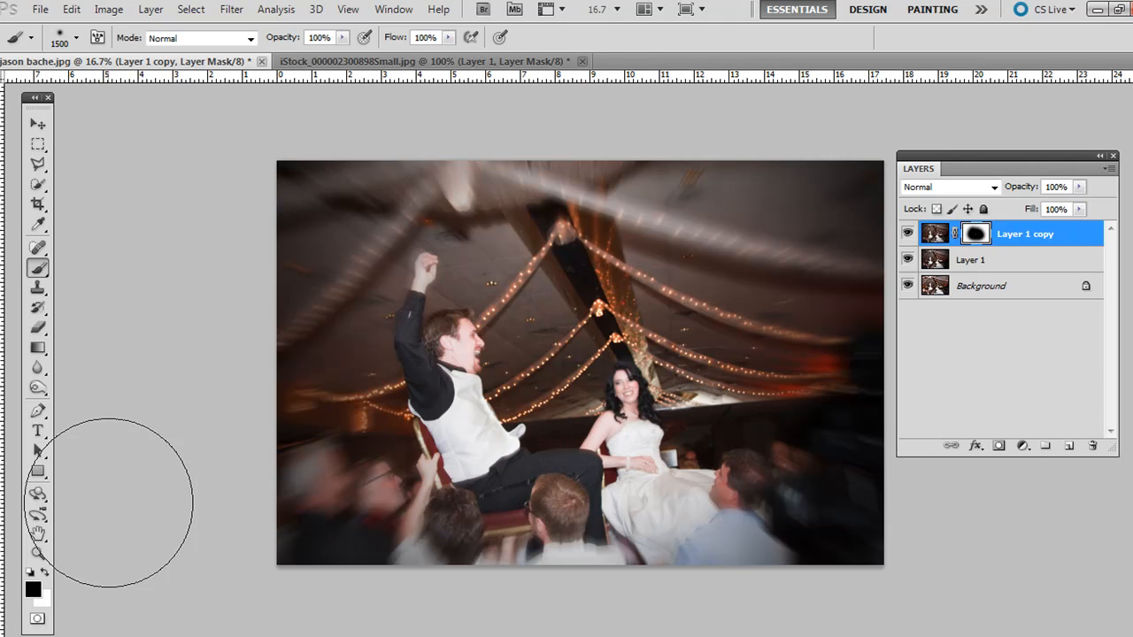
left_click(426, 61)
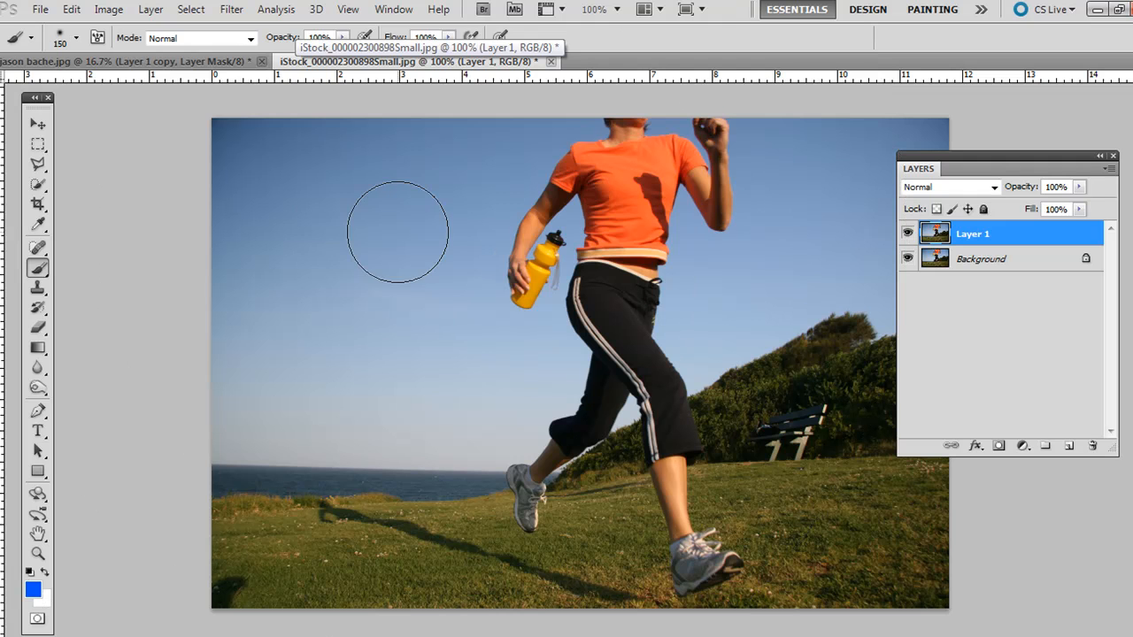
Apply a Zoom Radial Blur of amount 35 to the running photo's Layer 1.
left_click(230, 10)
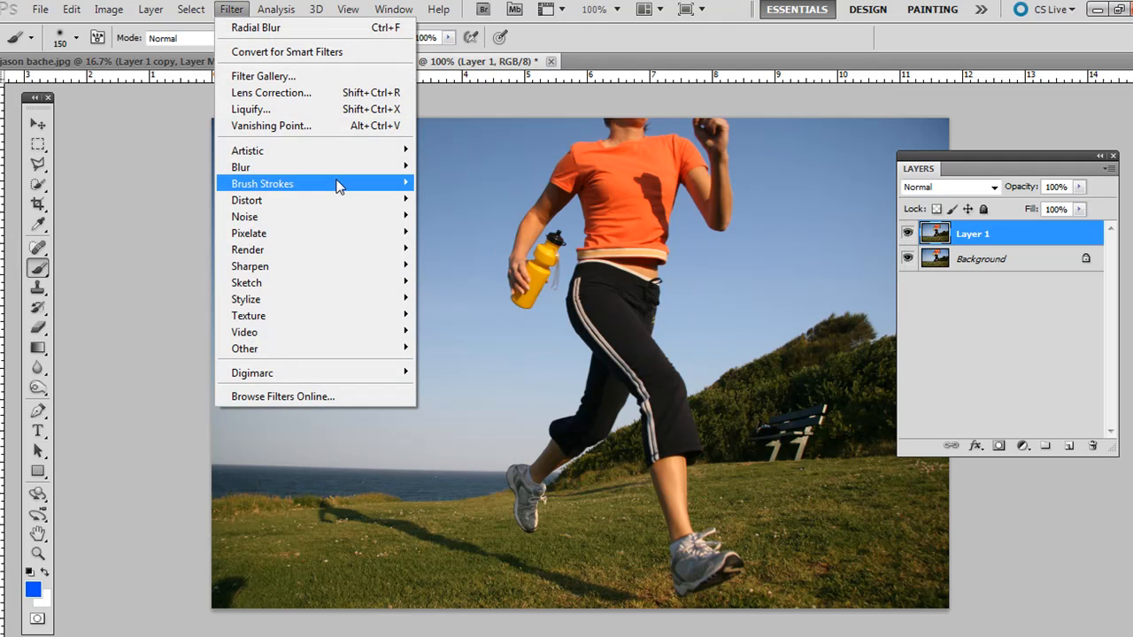
mouse_move(240, 166)
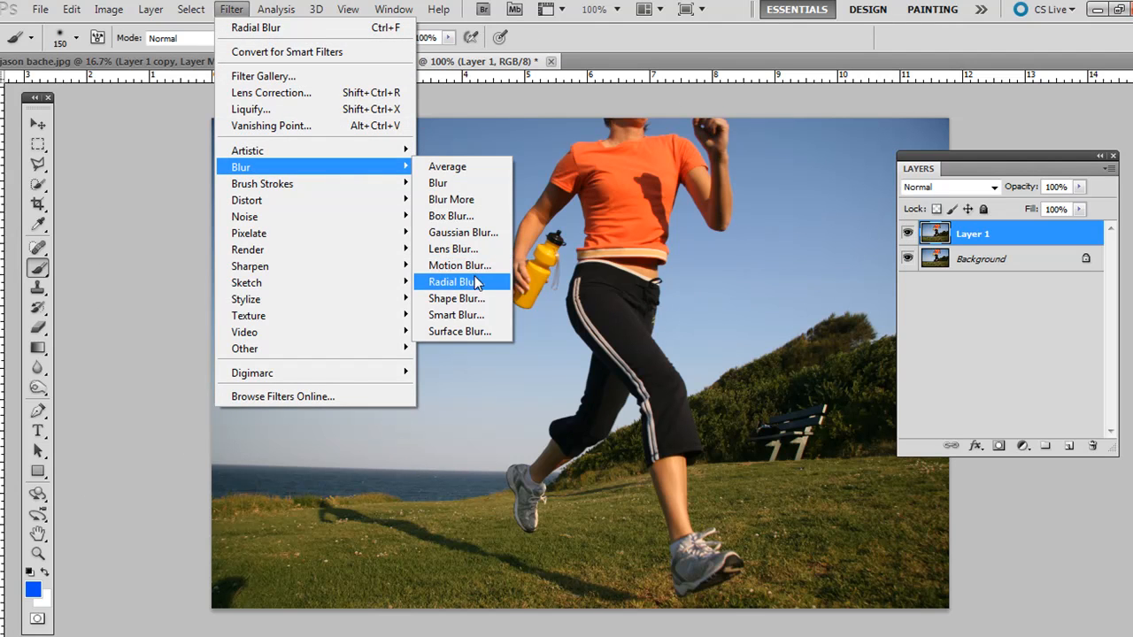
left_click(452, 282)
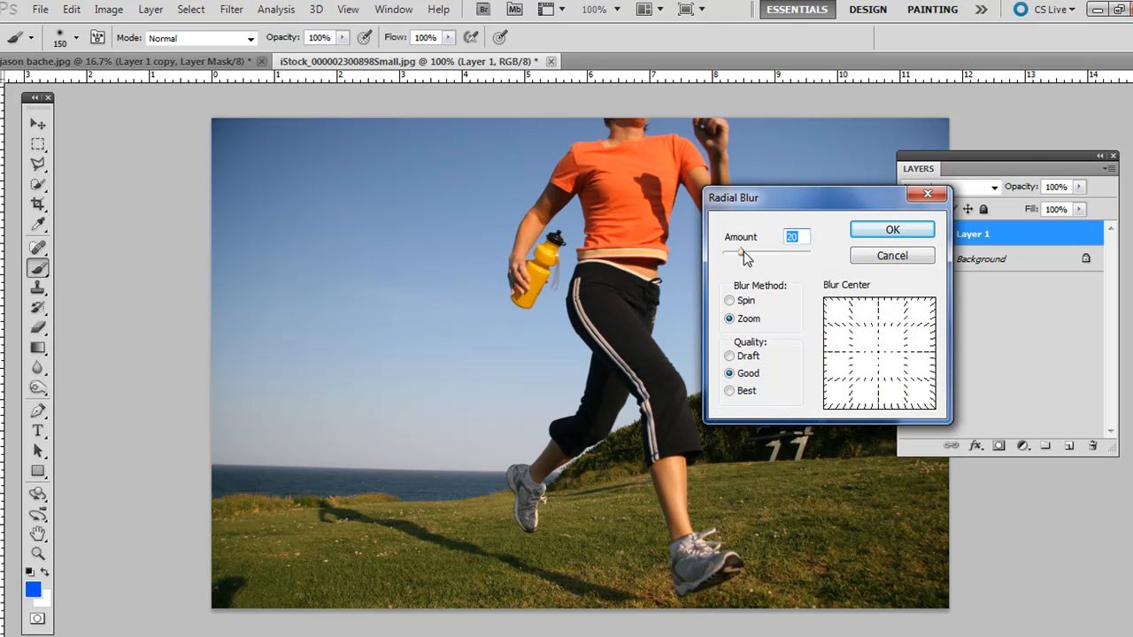
left_click_drag(742, 254, 757, 254)
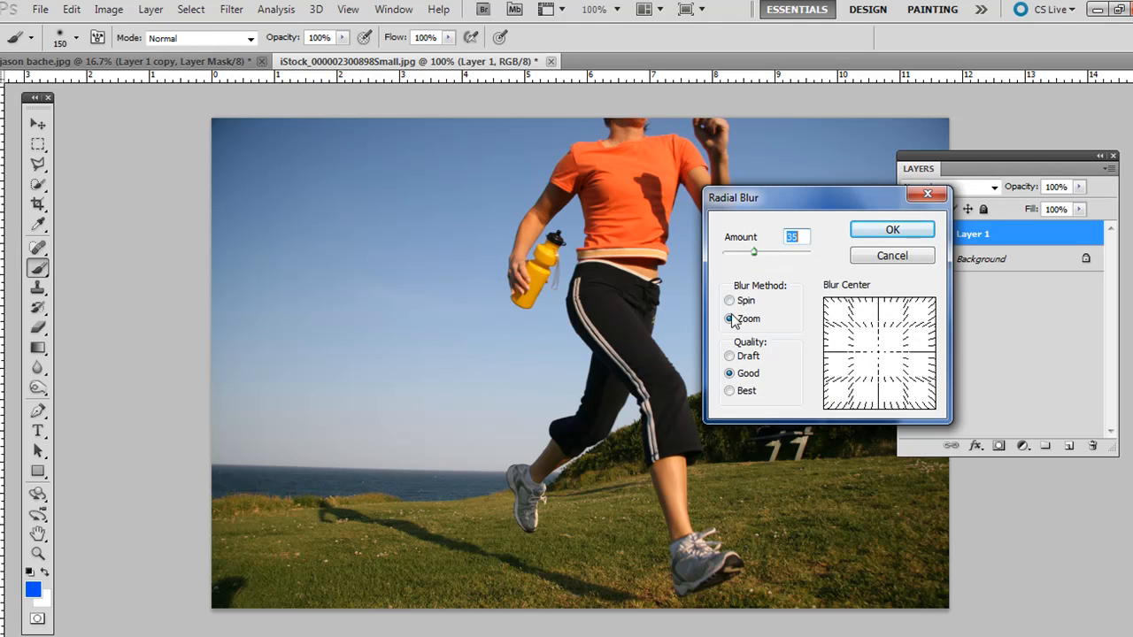
left_click(891, 230)
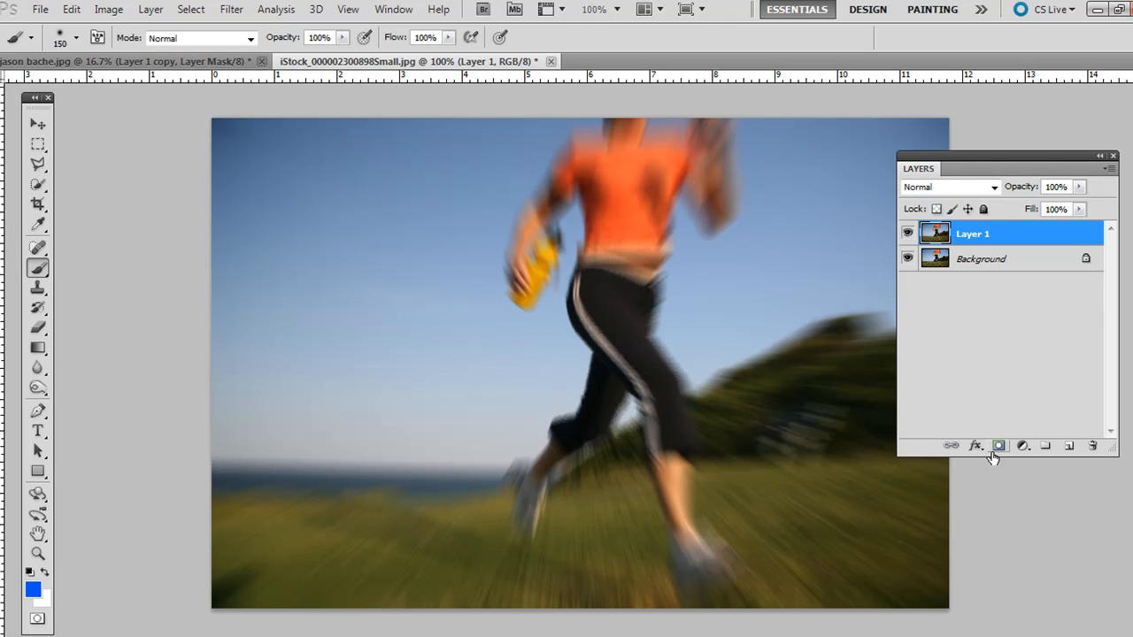
Add a layer mask to the runner photo's blurred Layer 1.
left_click(998, 445)
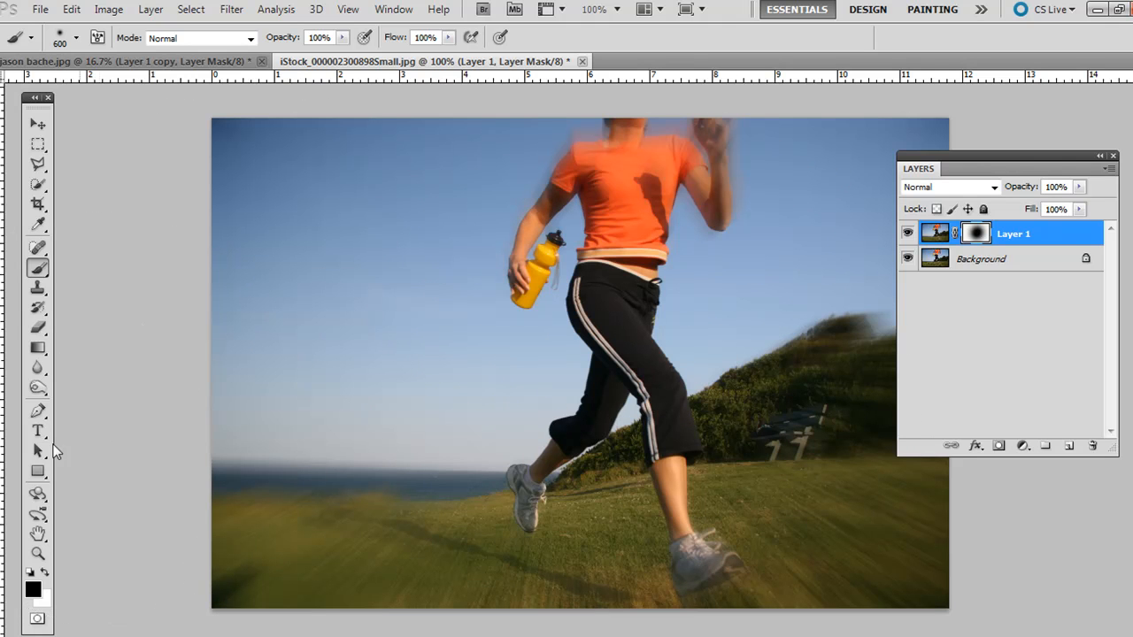
mouse_move(55, 518)
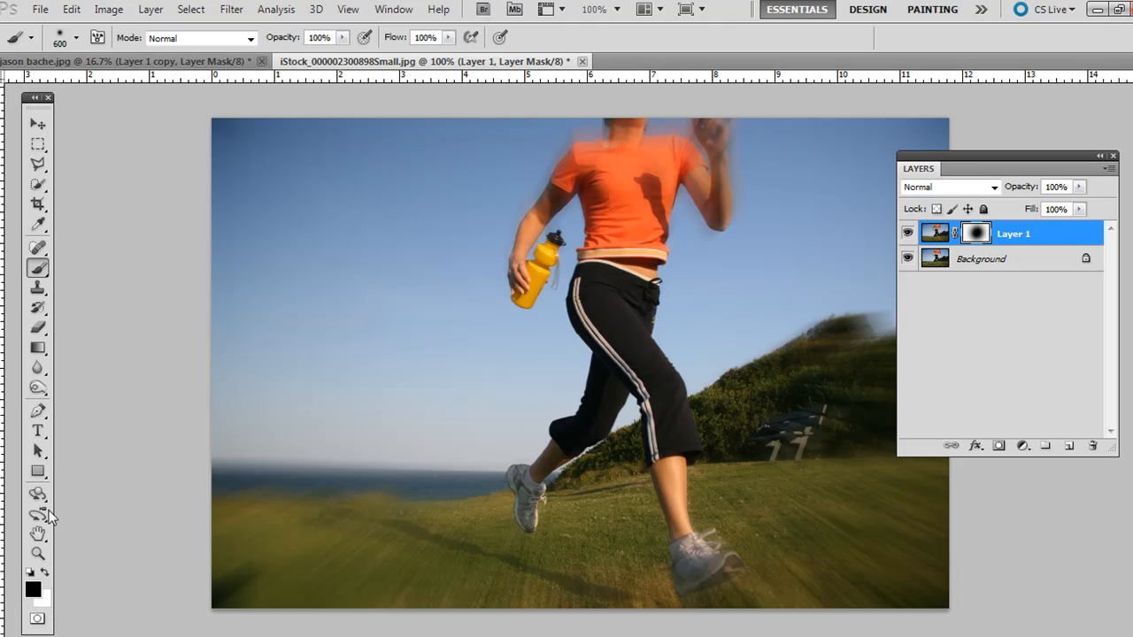